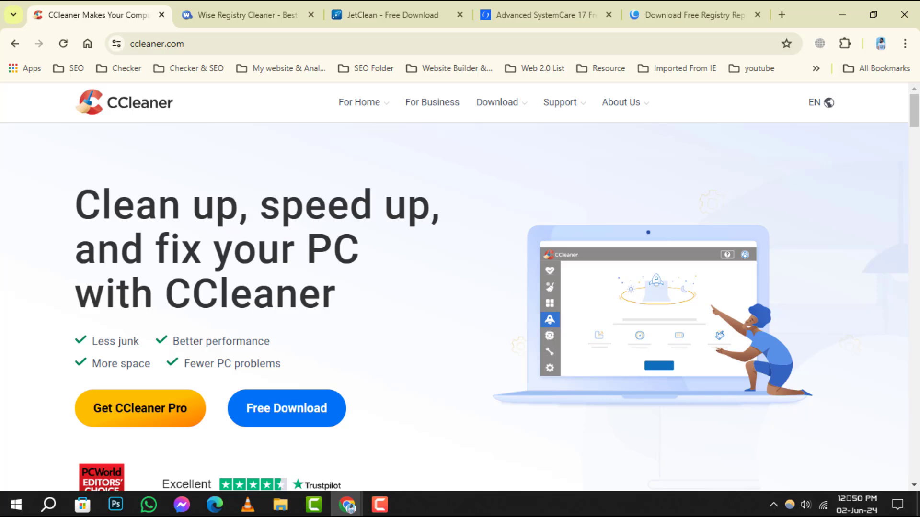
Browse the ccleaner.com product sections, then switch to the Wise Registry Cleaner tab.
scroll("down", 3)
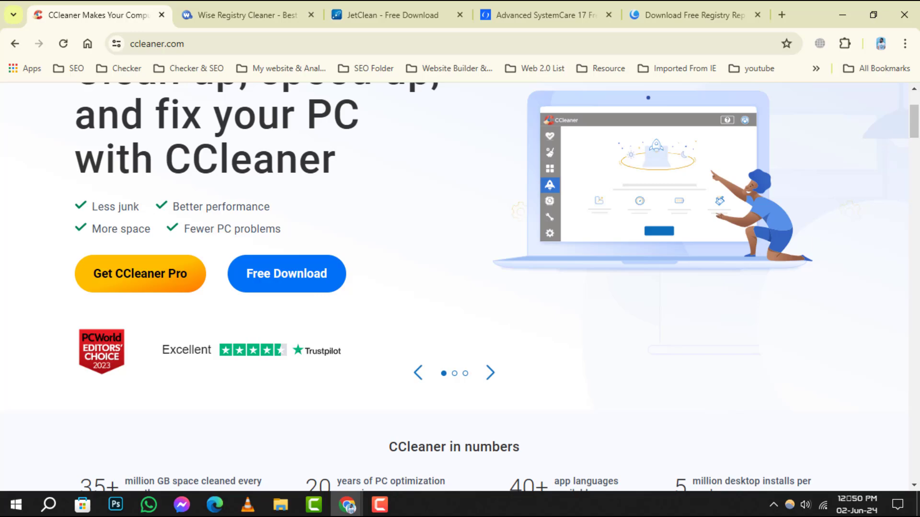
scroll("down", 3)
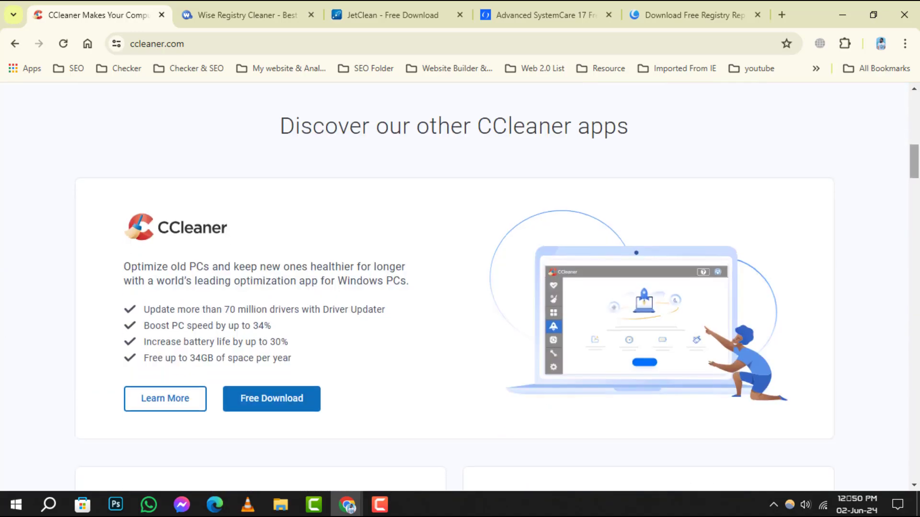
scroll("down", 3)
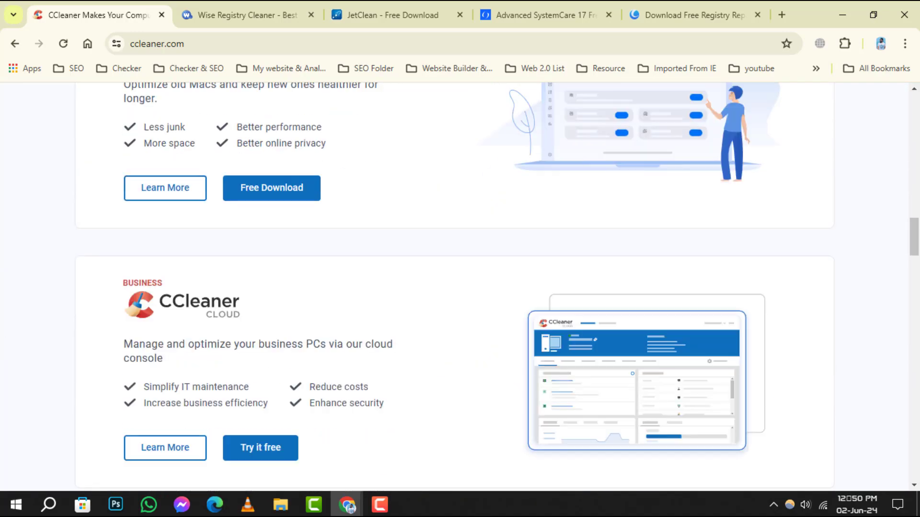
scroll("down", 3)
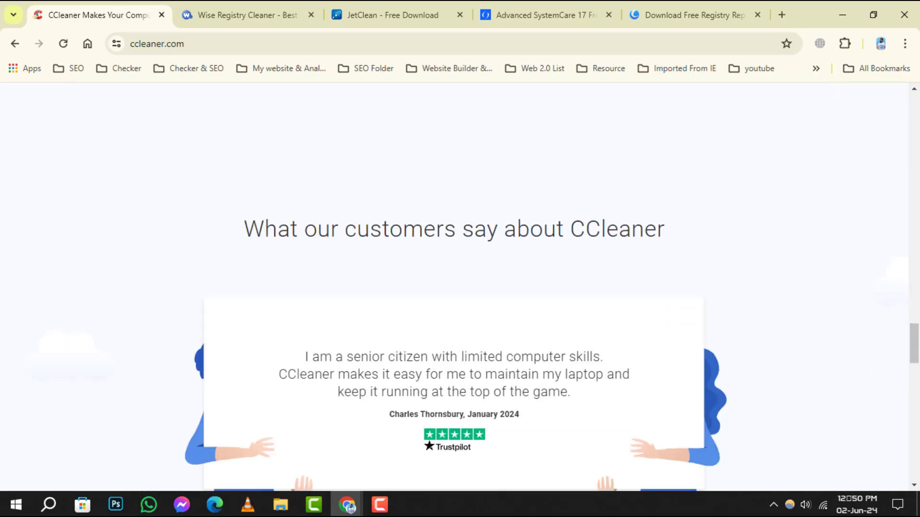
scroll("down", 3)
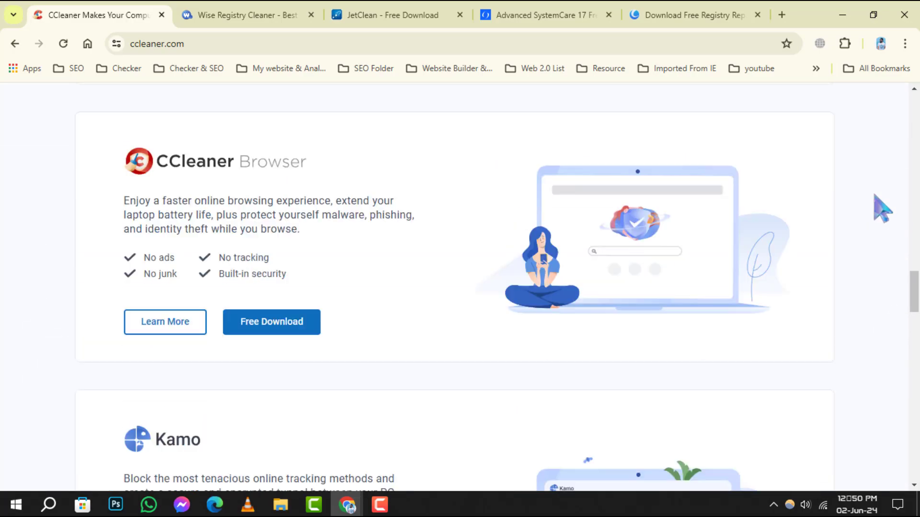
left_click(246, 15)
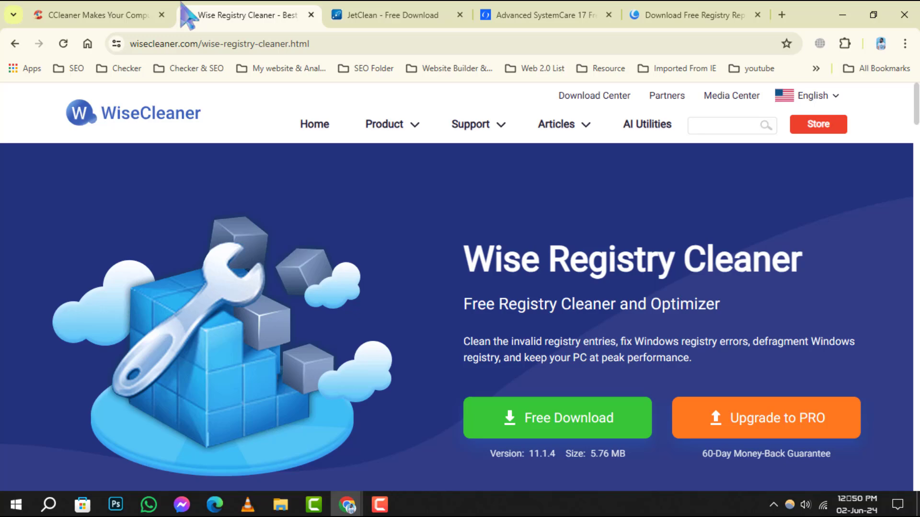
Close the CCleaner tab and read through the Wise Registry Cleaner features.
left_click(161, 14)
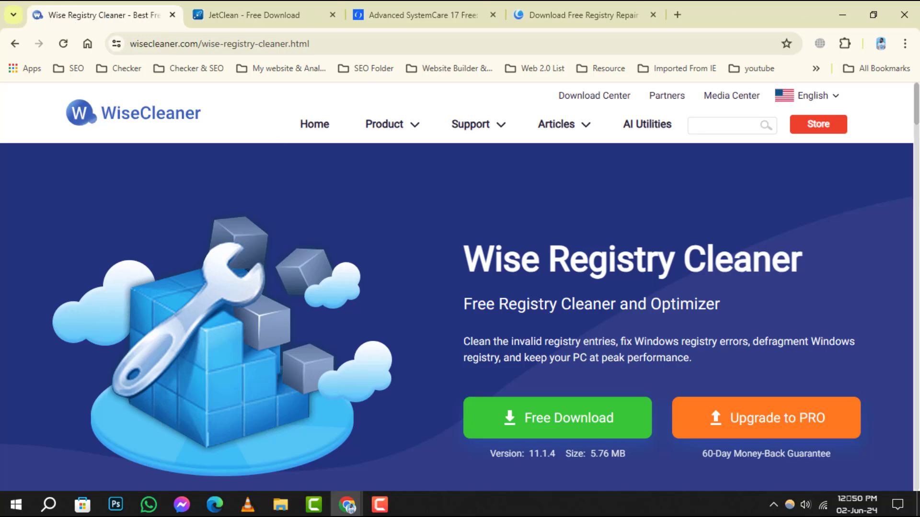
scroll("down", 3)
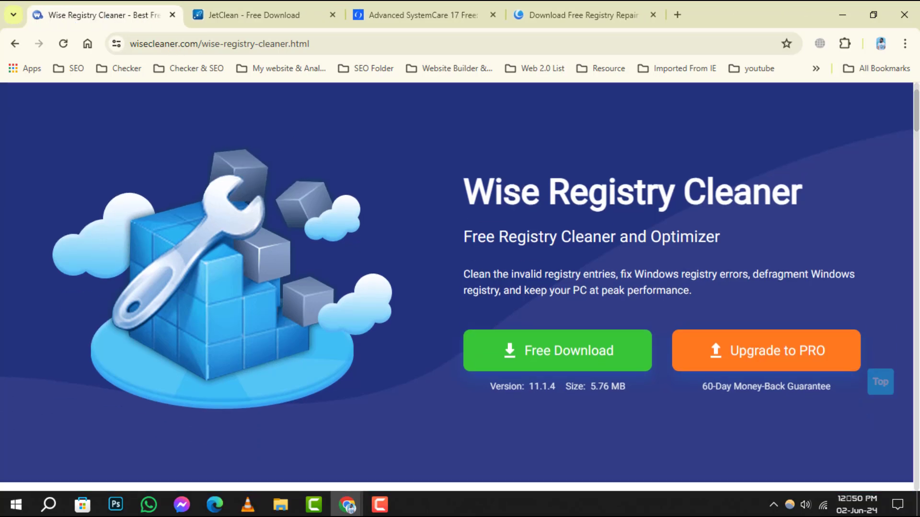
scroll("down", 3)
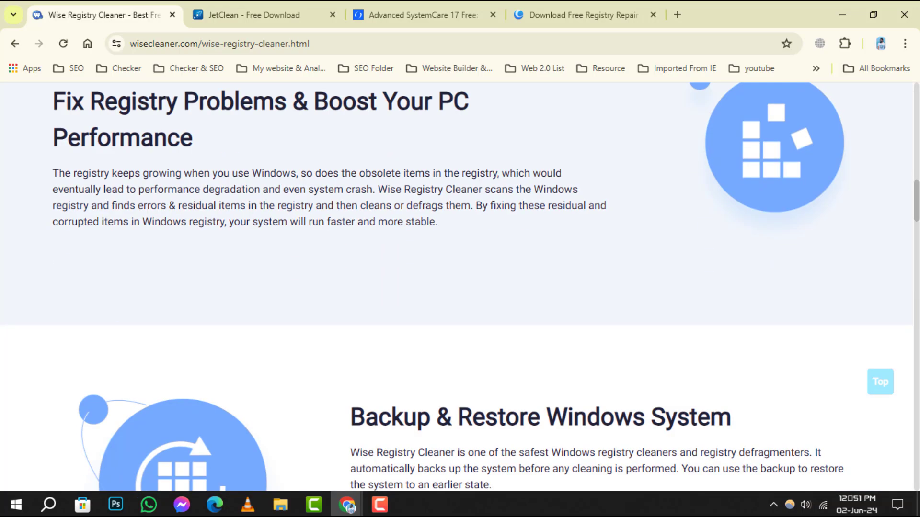
scroll("down", 3)
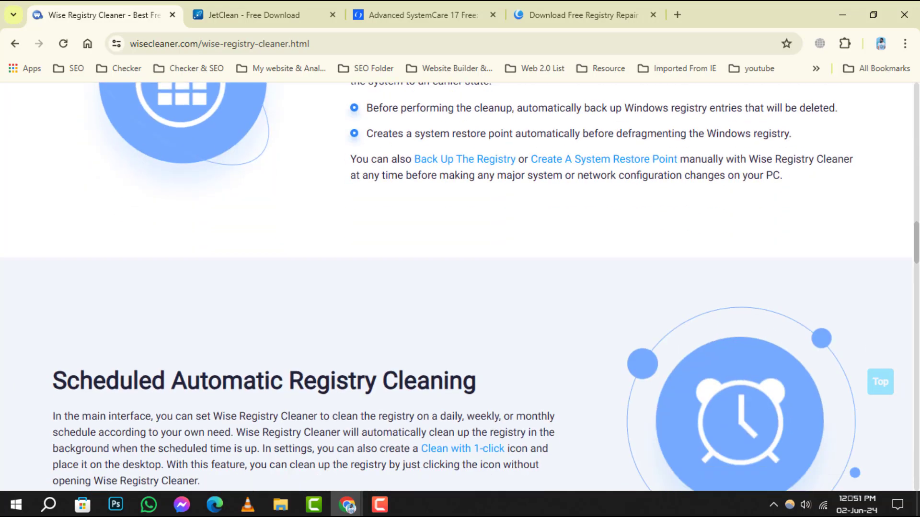
scroll("down", 3)
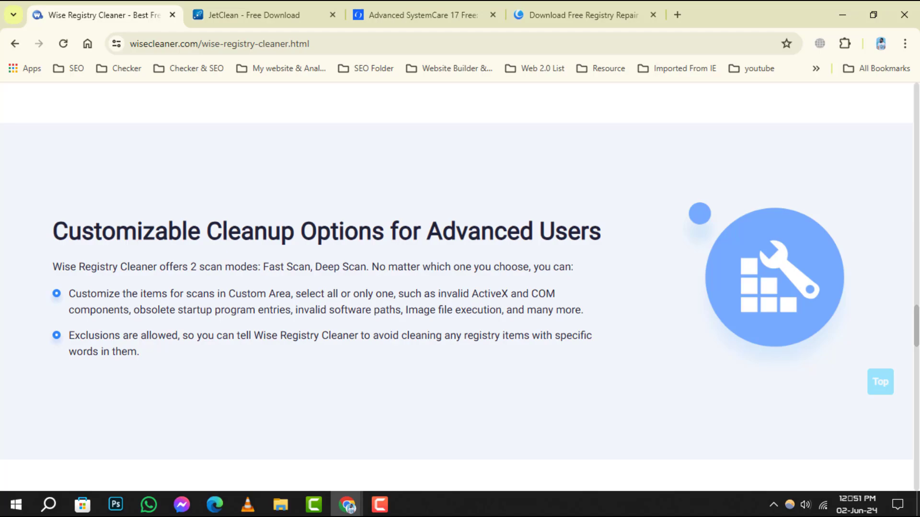
scroll("down", 3)
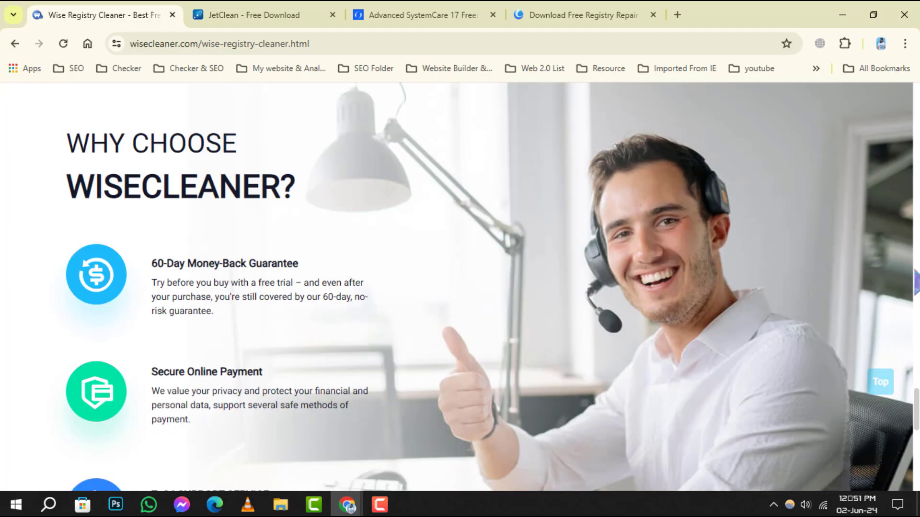
scroll("up", 3)
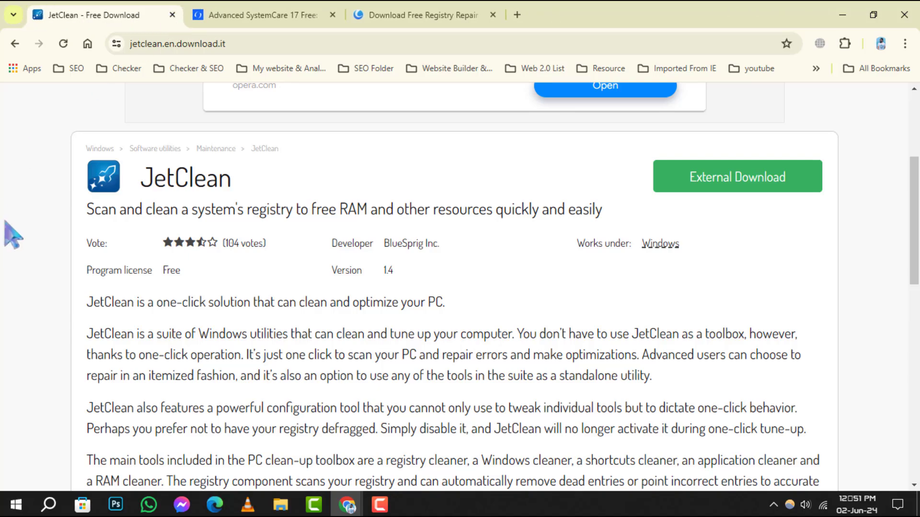
mouse_move(180, 196)
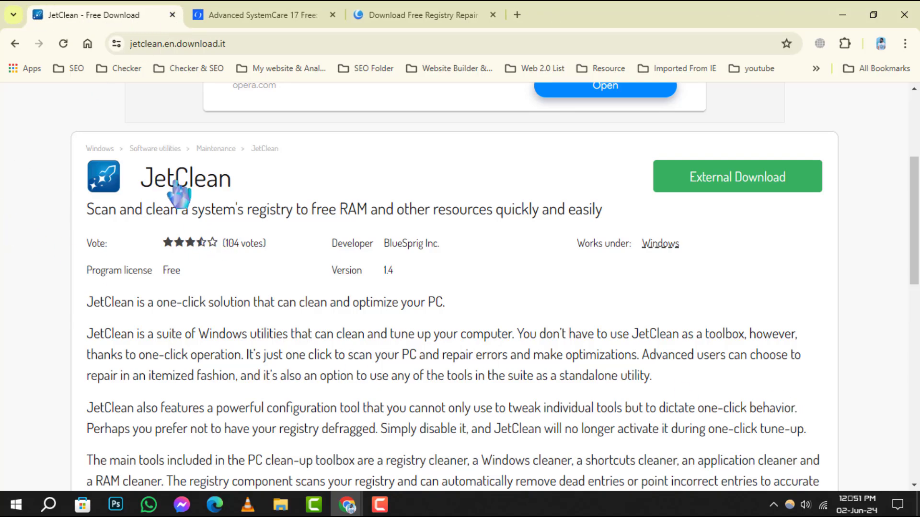
Read JetClean's pros, cons and alternatives on download.it, then close its tab.
scroll("down", 3)
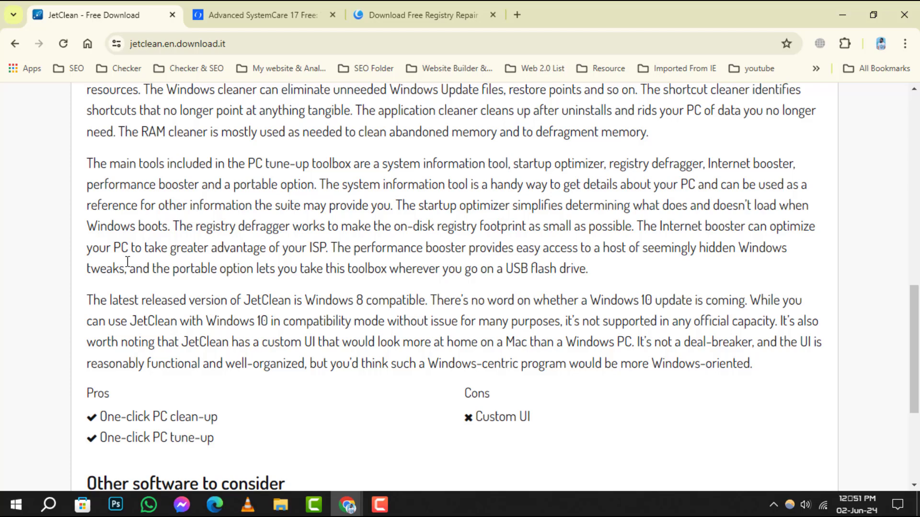
scroll("down", 3)
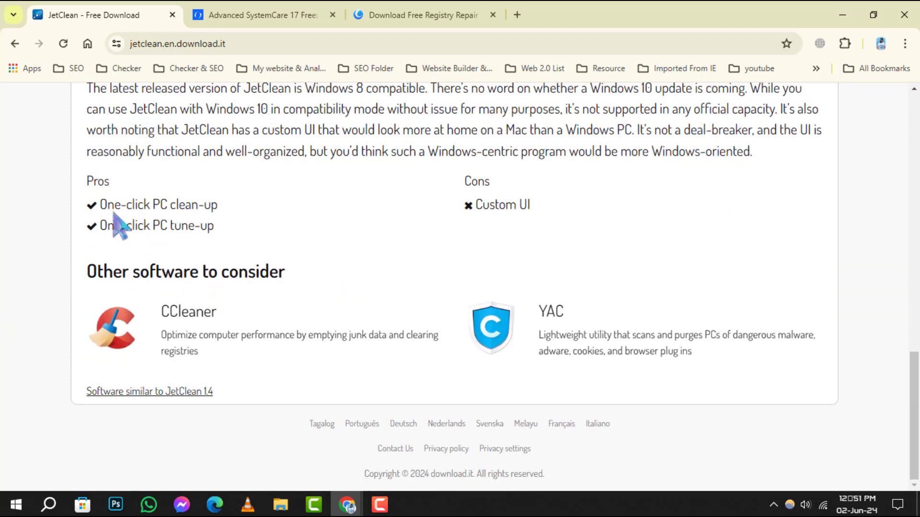
mouse_move(354, 245)
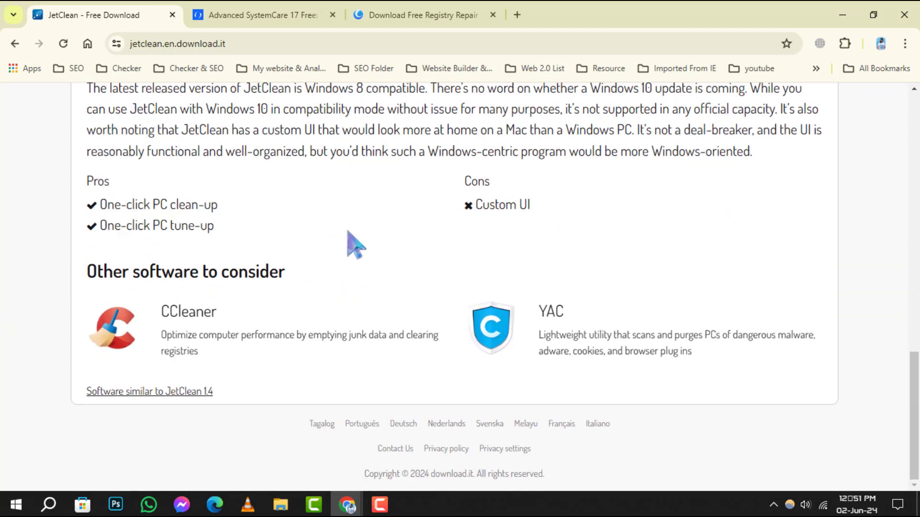
scroll("up", 3)
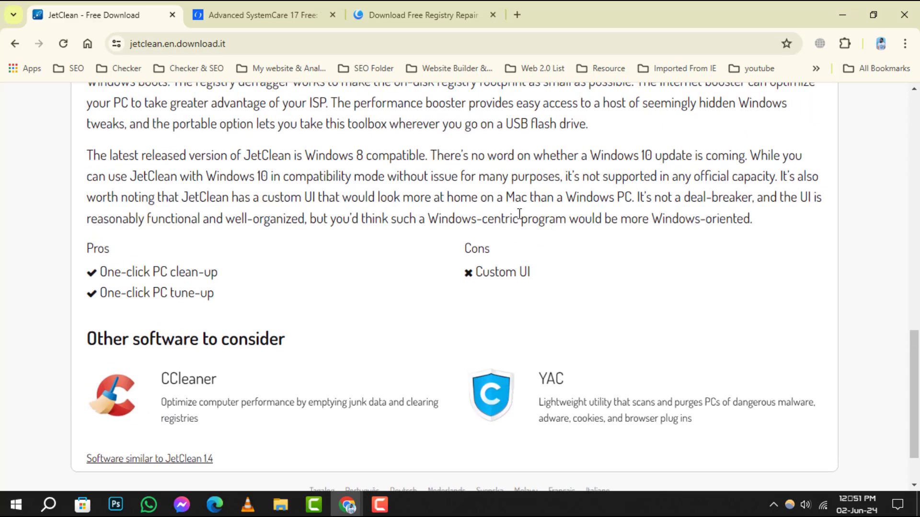
scroll("up", 3)
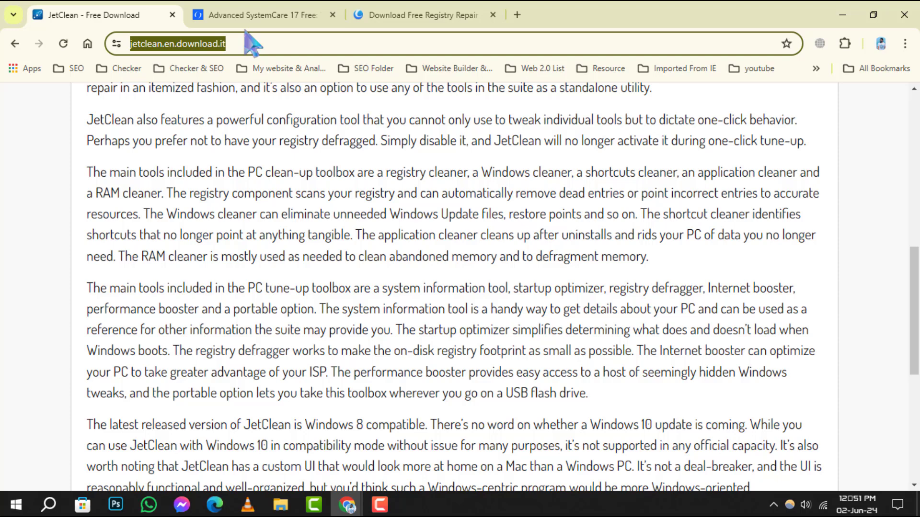
left_click(172, 15)
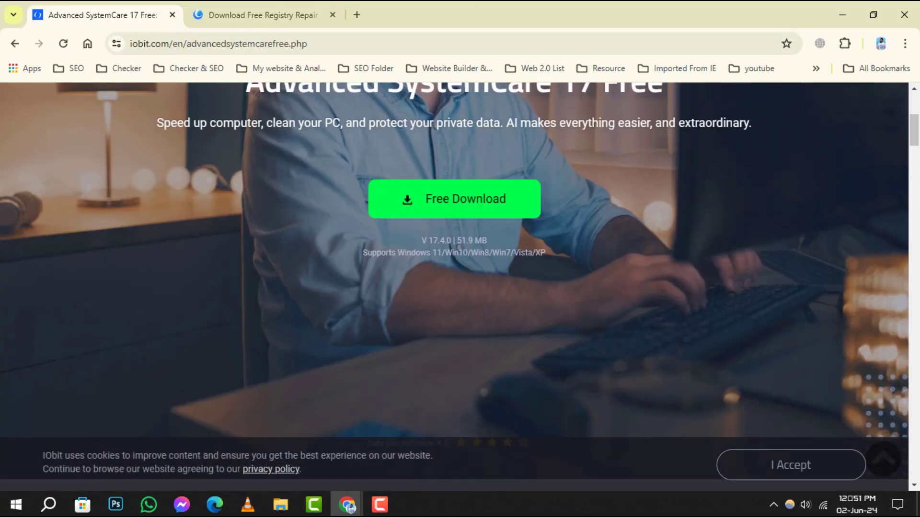
Glance down IObit's Advanced SystemCare 17 Free page.
scroll("down", 3)
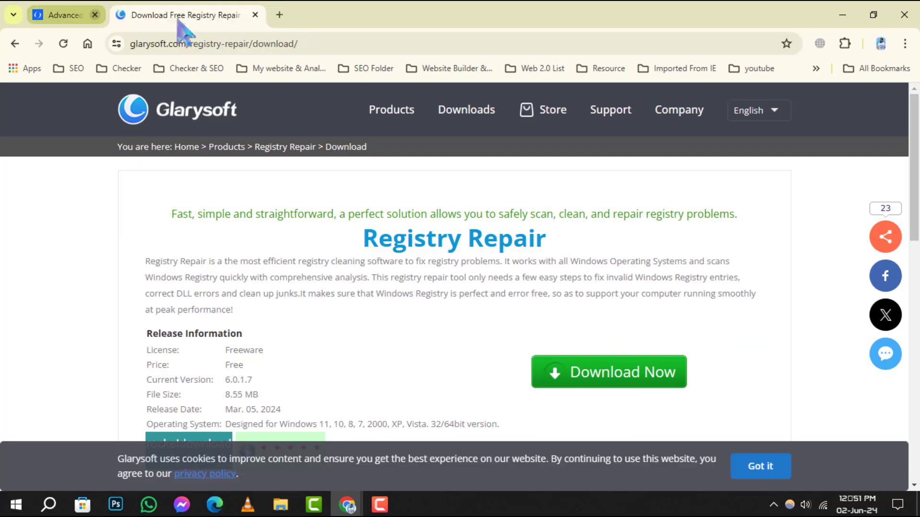
Close the IObit tab and read Registry Repair's new features and other programs.
left_click(94, 15)
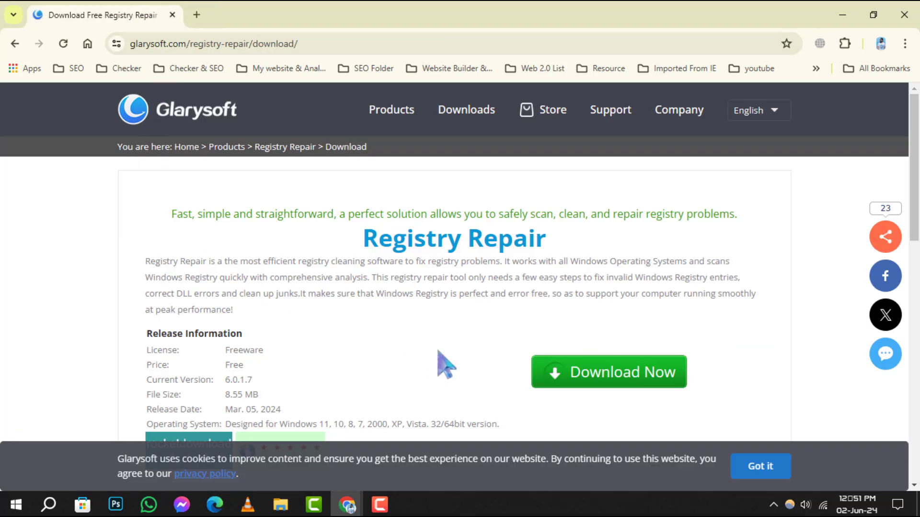
scroll("down", 3)
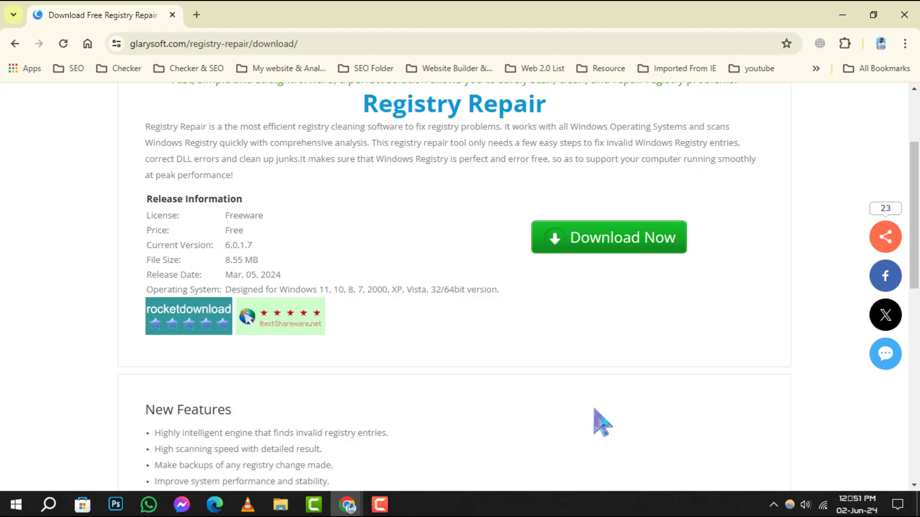
scroll("down", 3)
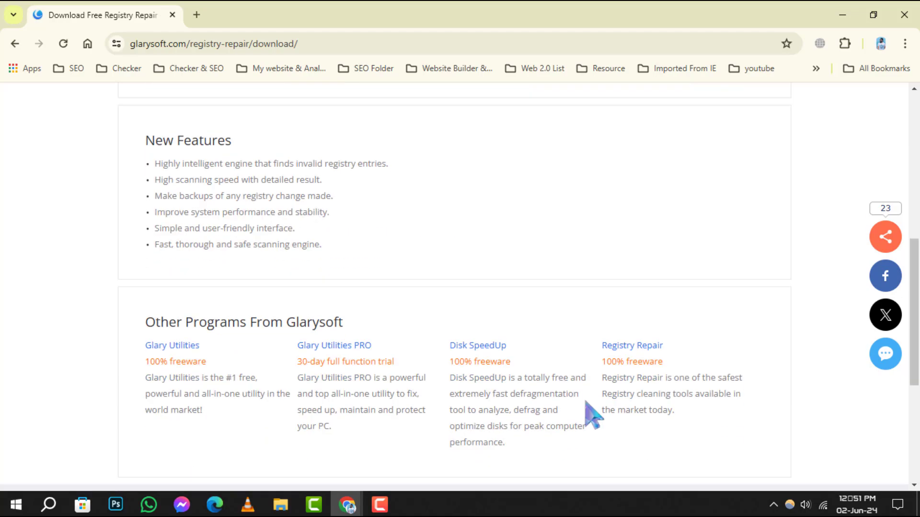